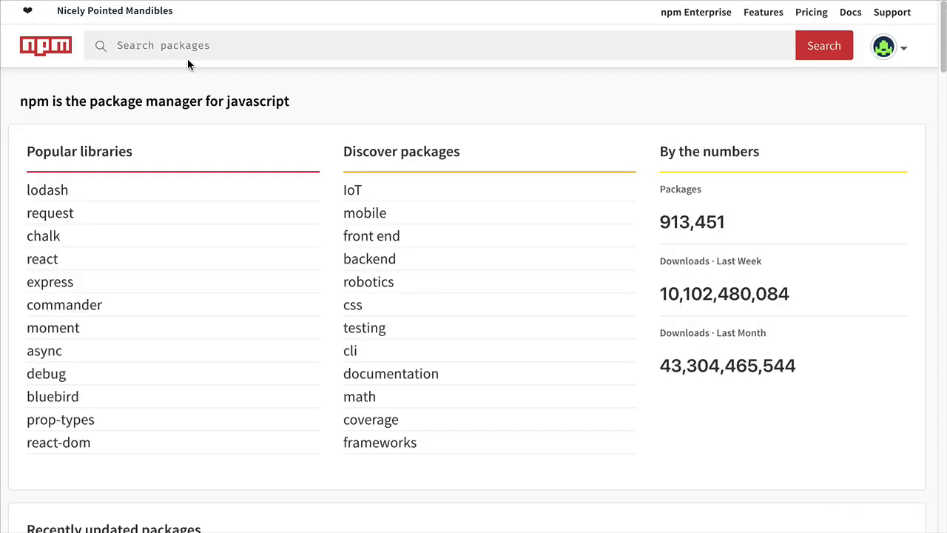
mouse_move(359, 396)
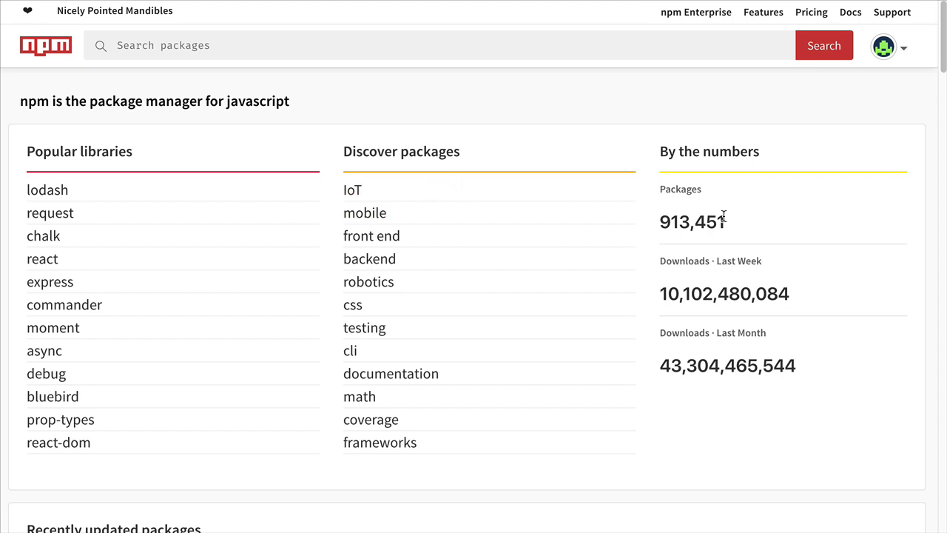
mouse_move(792, 241)
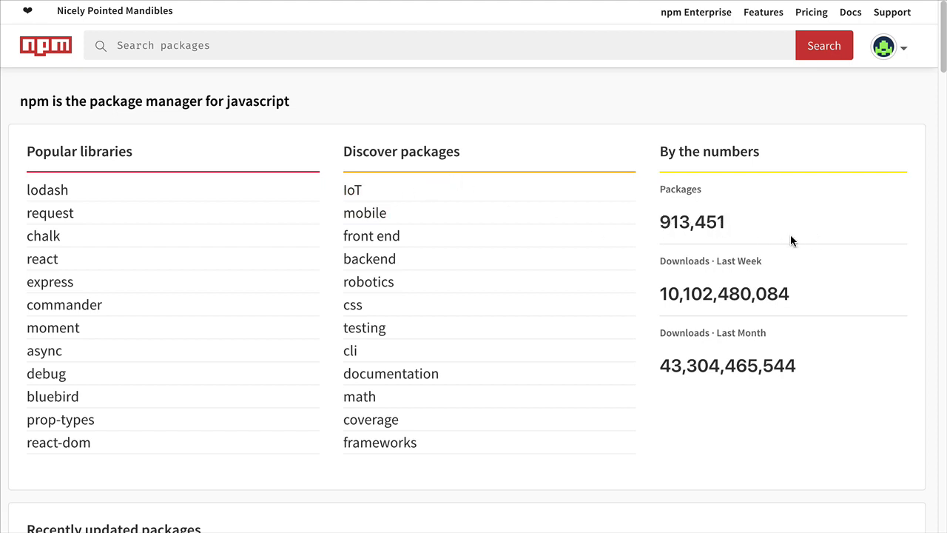
mouse_move(47, 189)
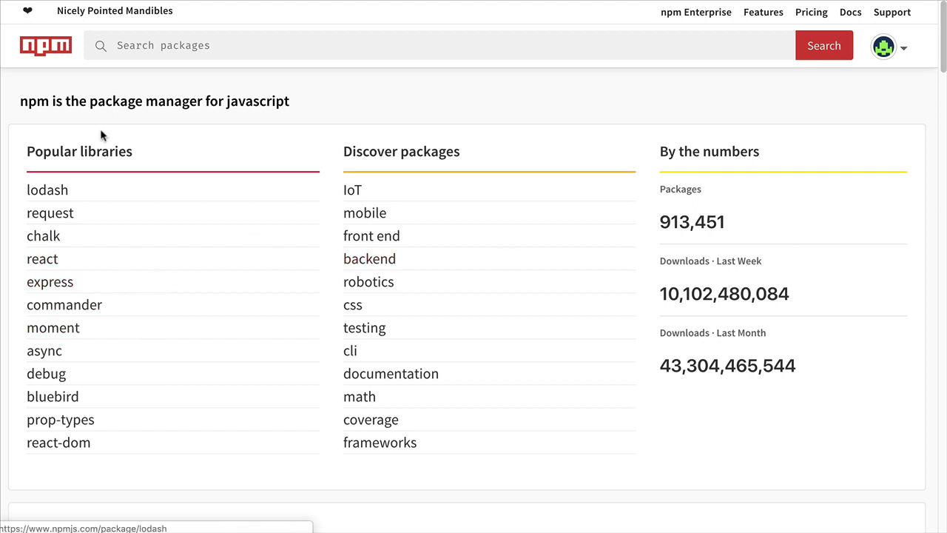
mouse_move(352, 191)
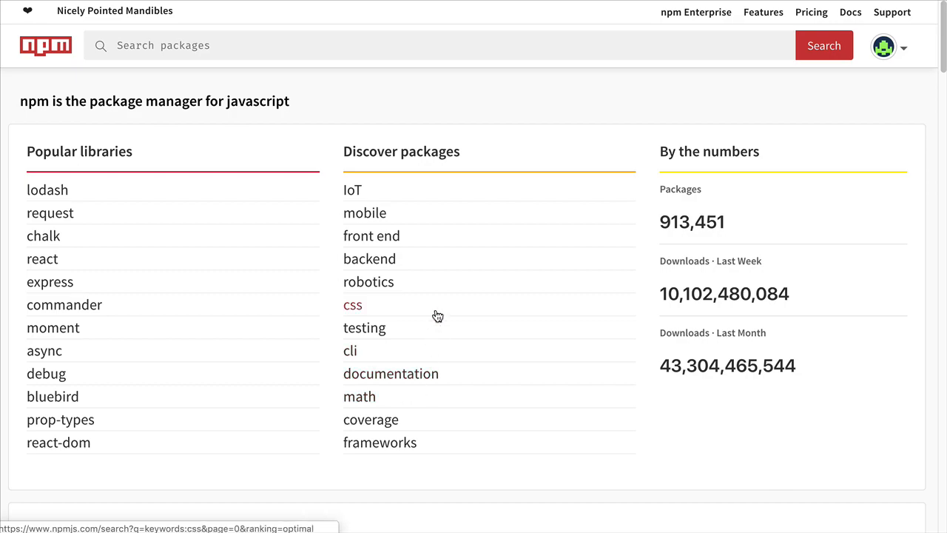
Step: Open the npmjs.com search results for packages tagged with the 'server' keyword
click(352, 305)
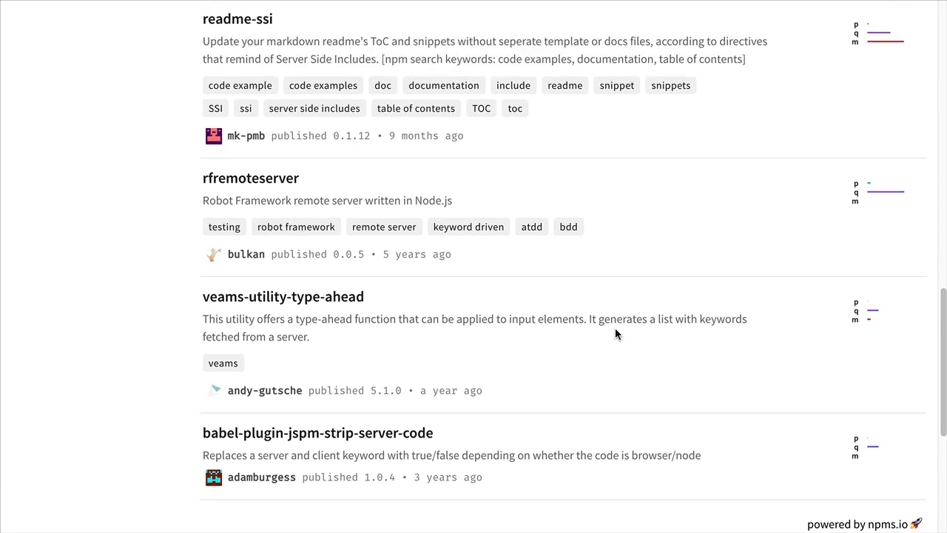
mouse_move(560, 390)
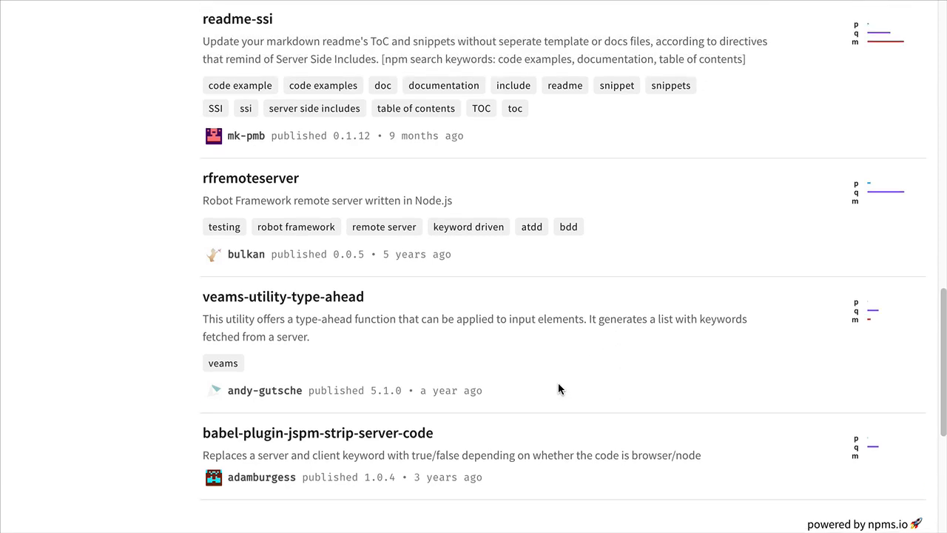
mouse_move(339, 254)
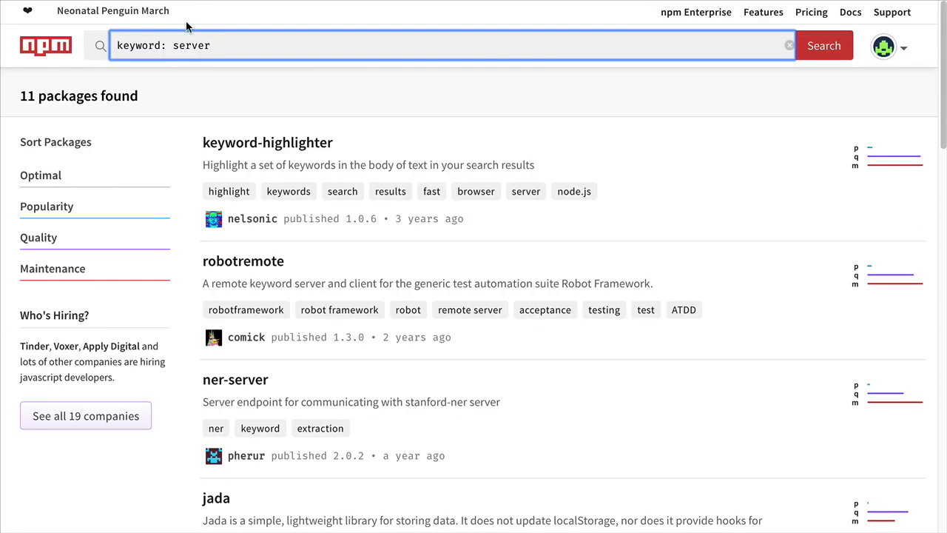
Step: Replace the npmjs.com search text with 'live-server' and run the search
triple_click(163, 45)
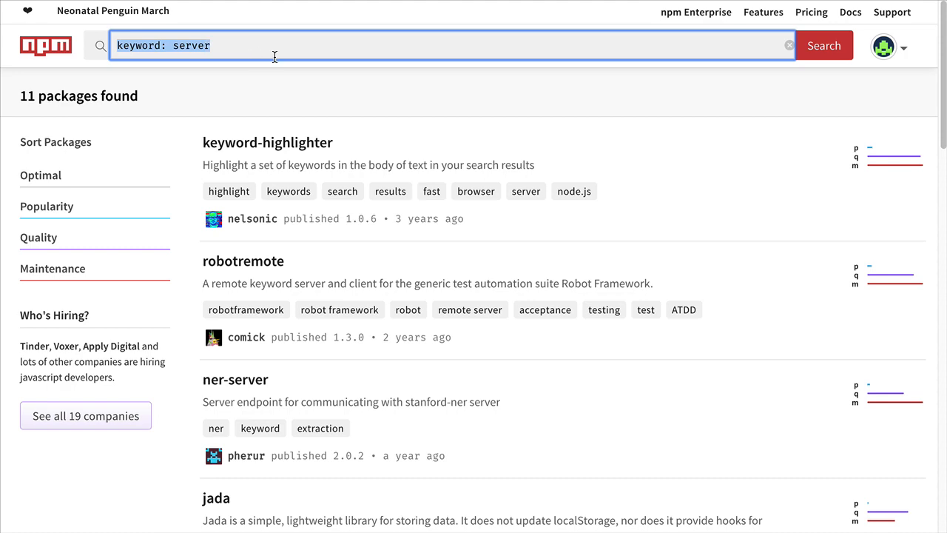
text(live-server)
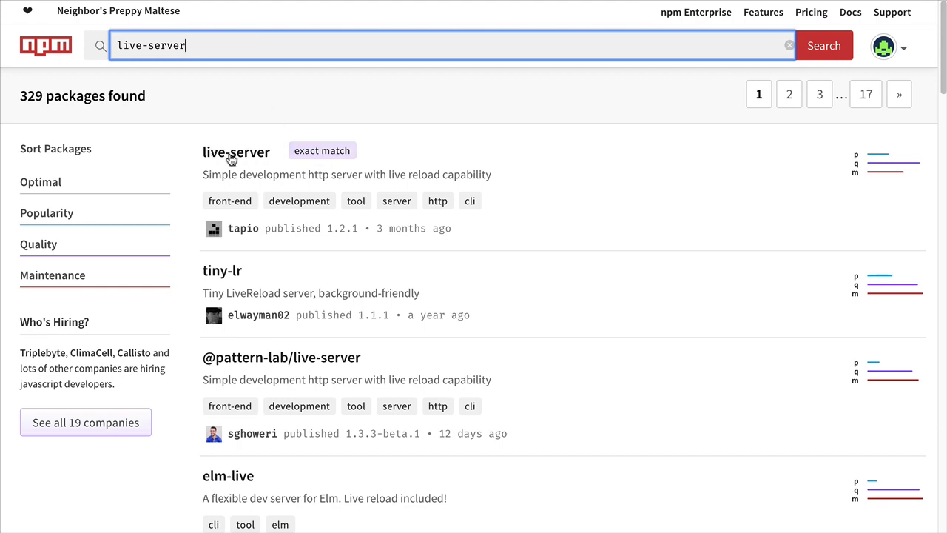
mouse_move(286, 175)
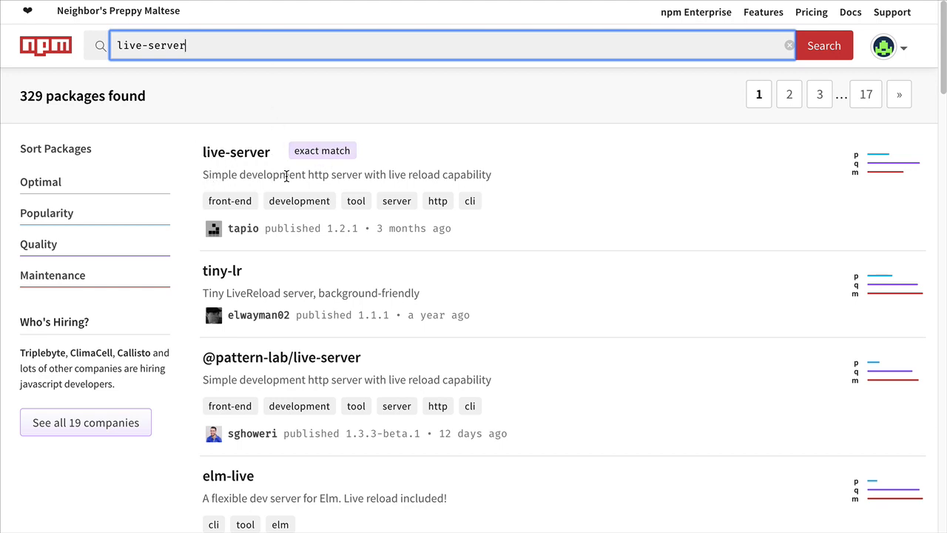
mouse_move(412, 177)
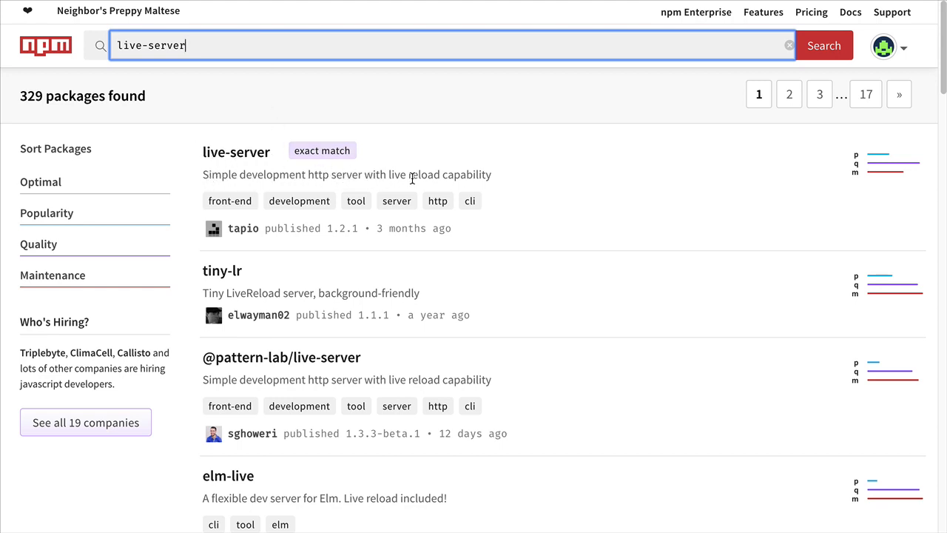
mouse_move(431, 173)
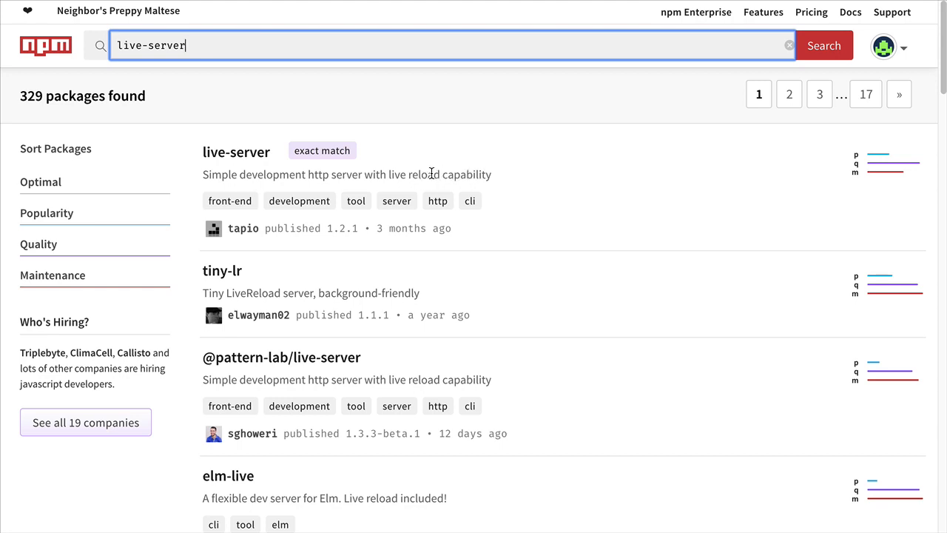
mouse_move(425, 176)
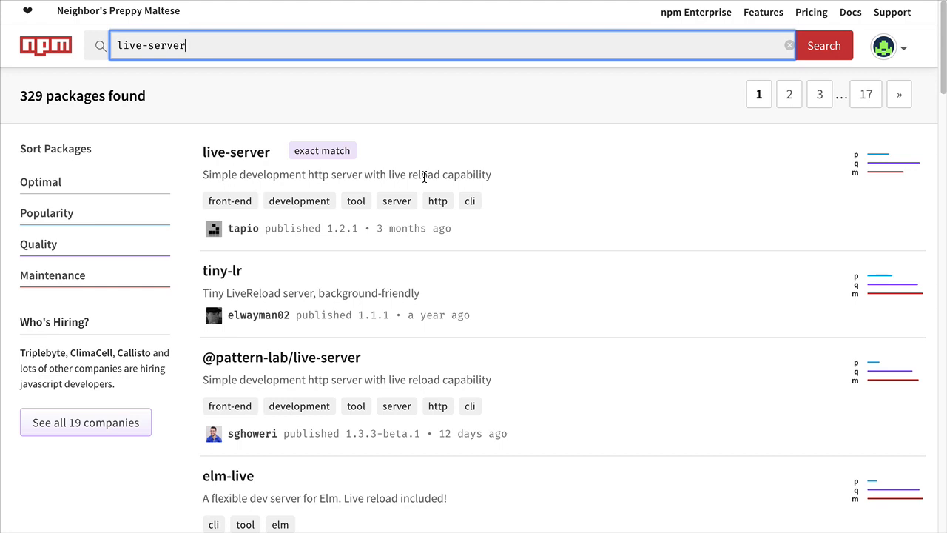
mouse_move(419, 175)
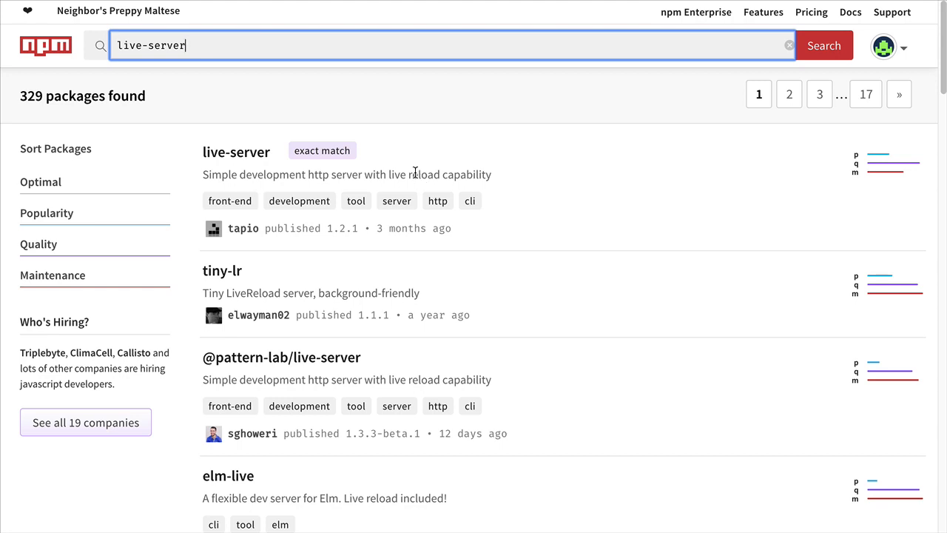
mouse_move(435, 176)
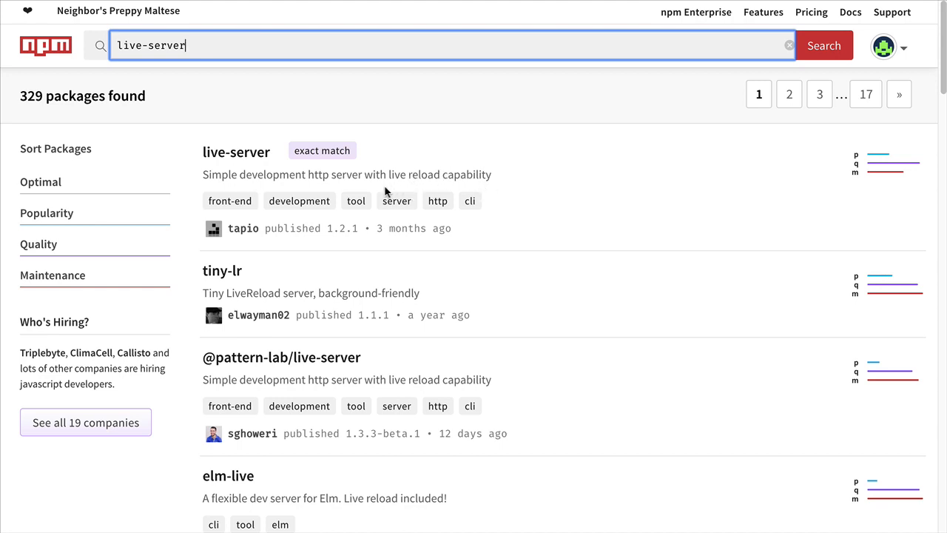
mouse_move(438, 168)
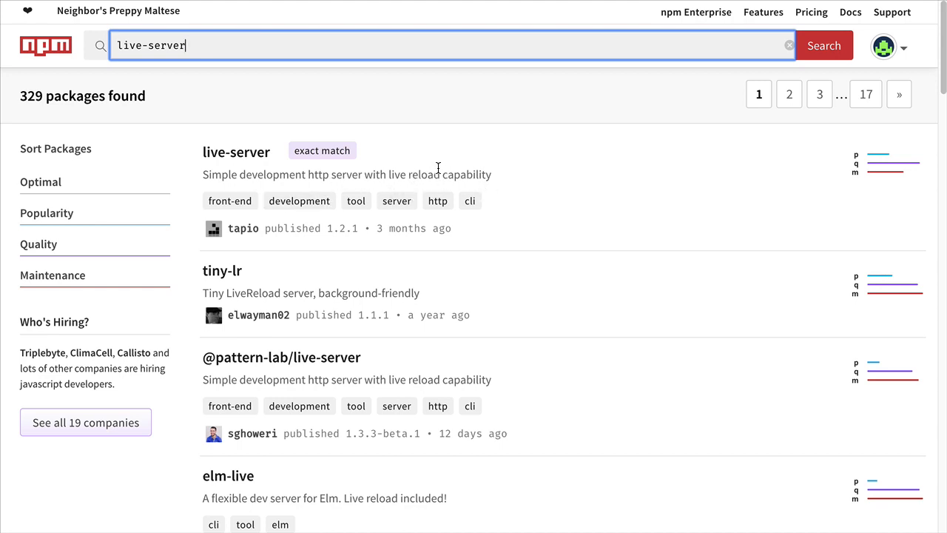
mouse_move(517, 173)
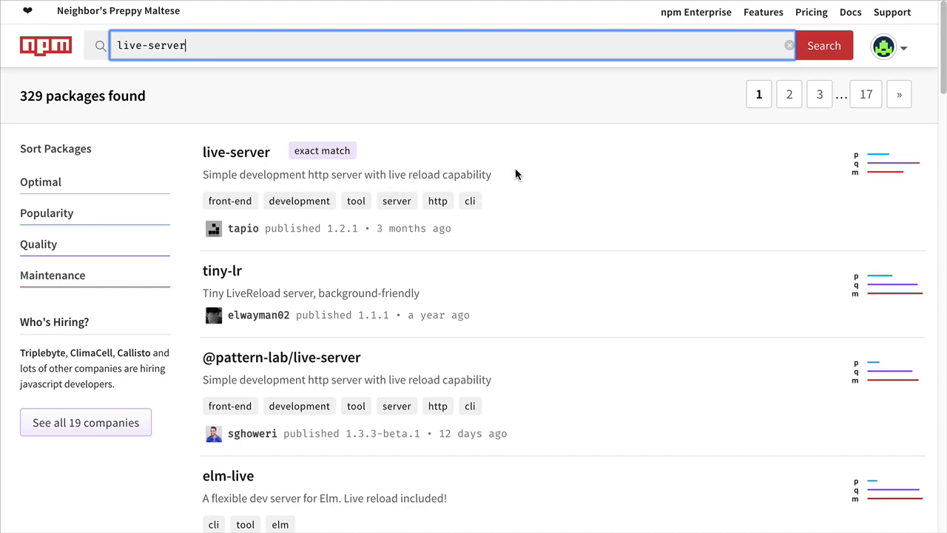
mouse_move(578, 250)
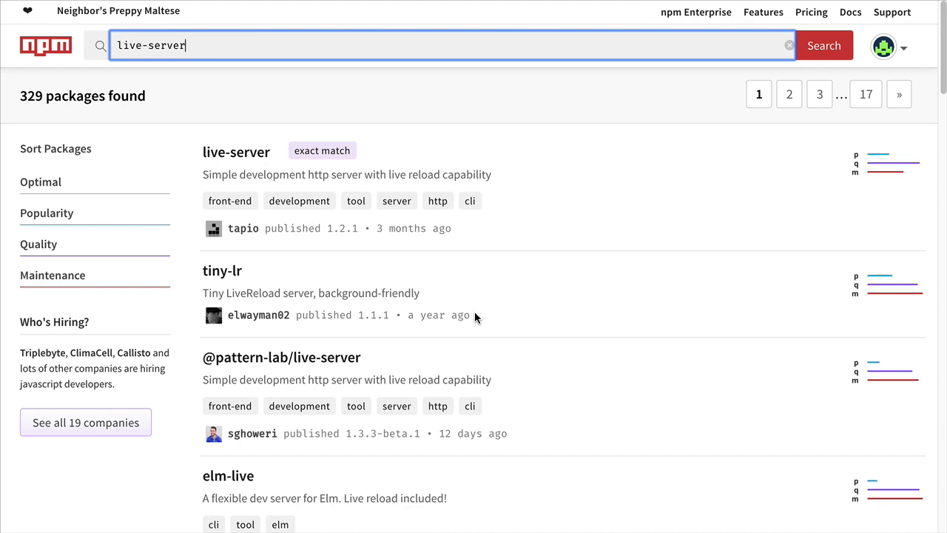
mouse_move(475, 318)
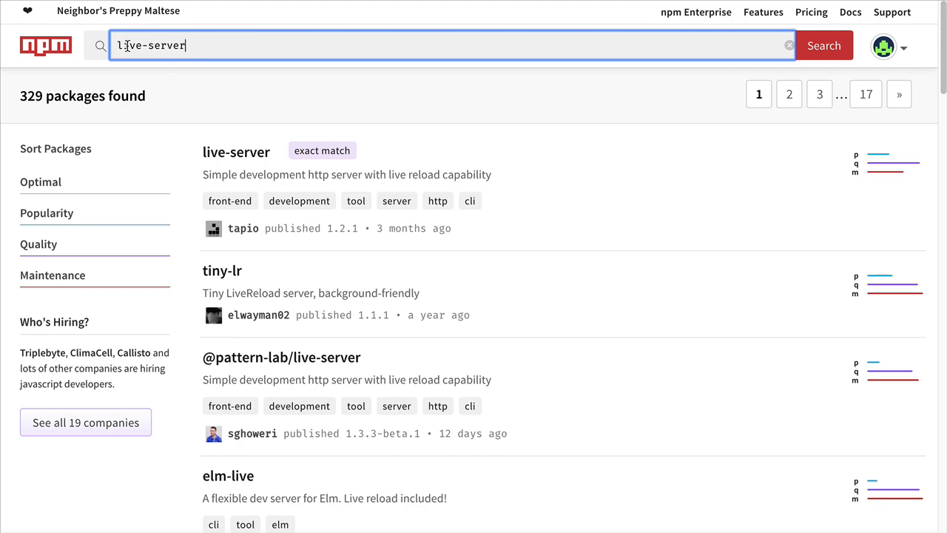
mouse_move(229, 201)
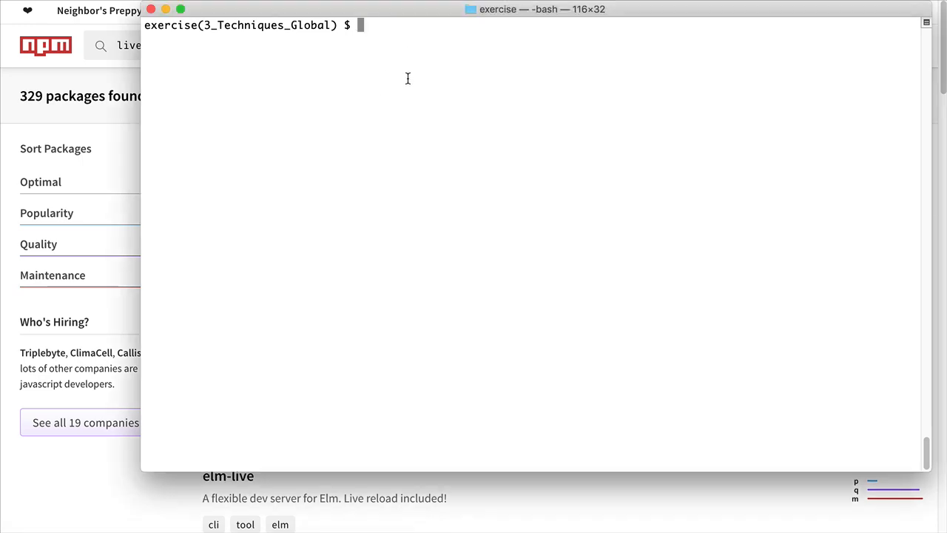
mouse_move(422, 124)
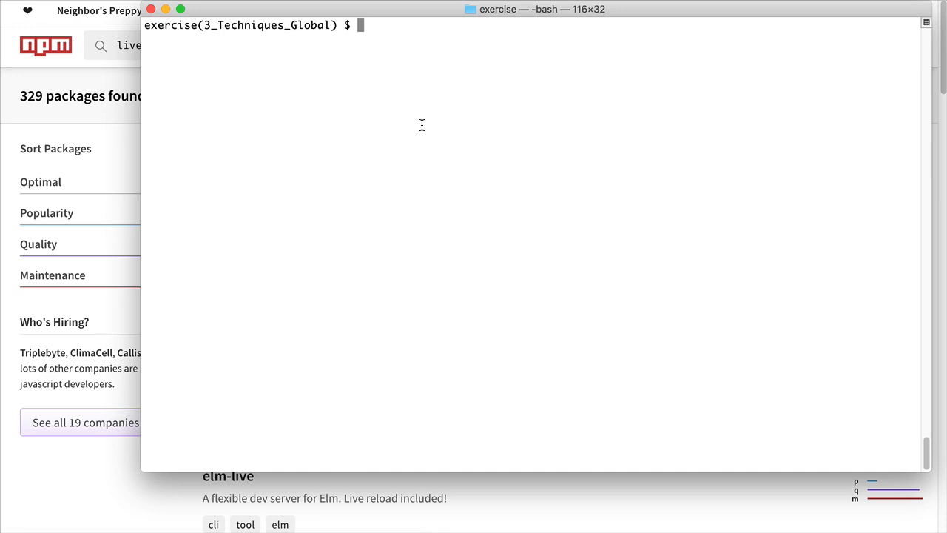
Step: Install live-server globally with 'npm i live-server -g'
text(npm)
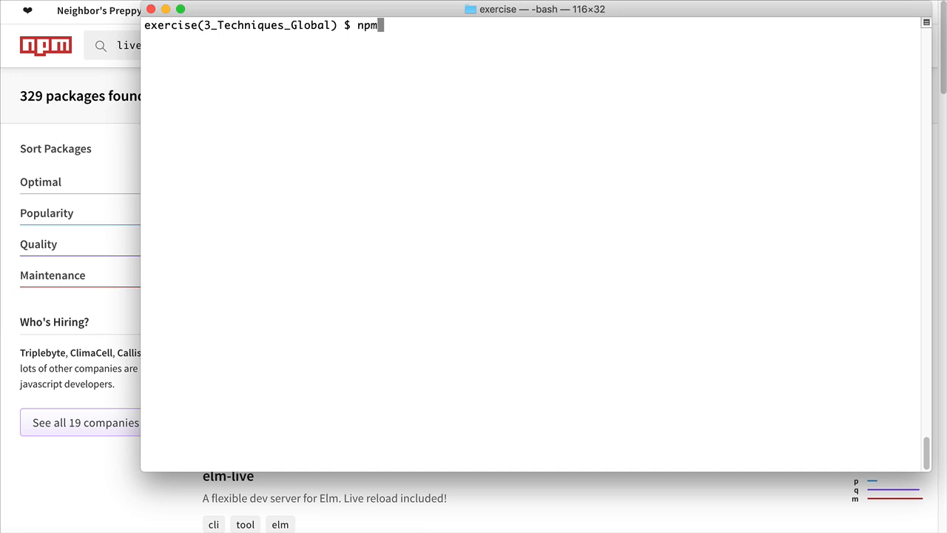
text(instal)
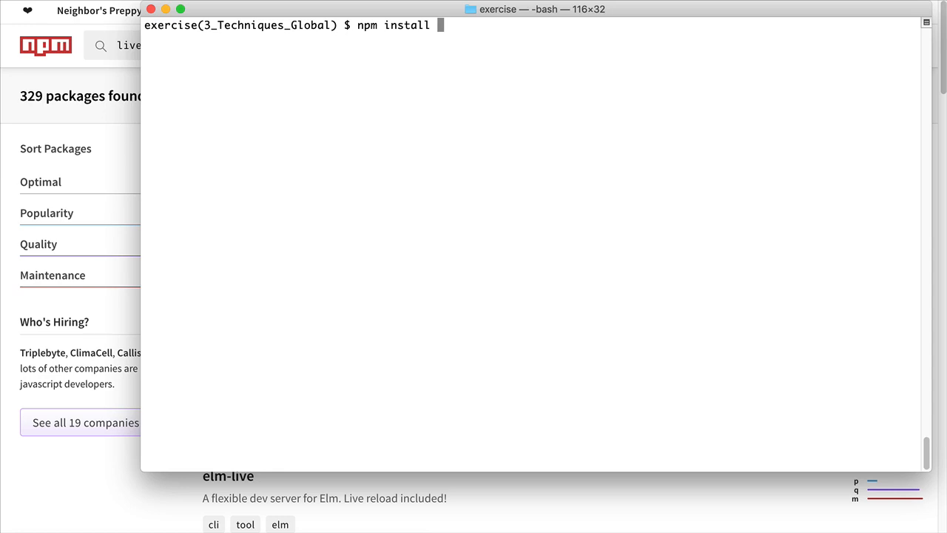
text(live)
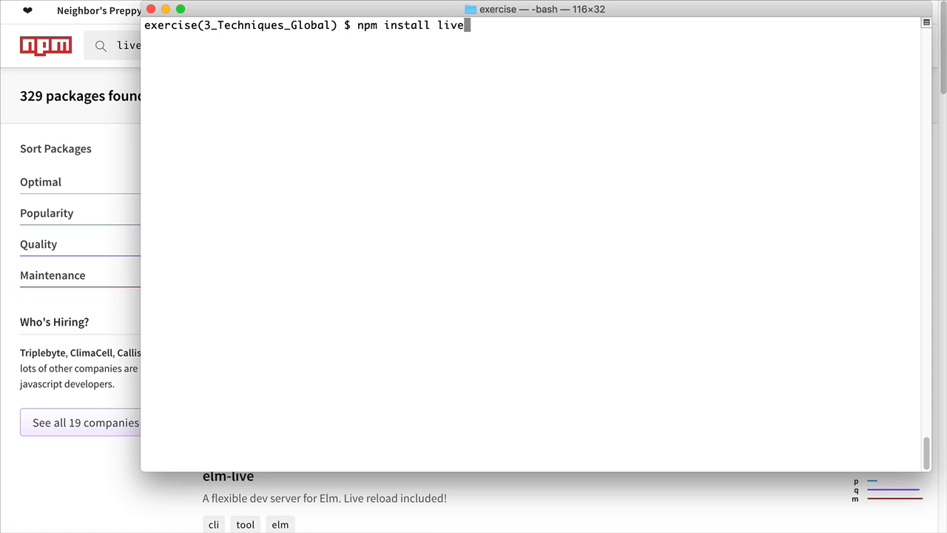
text(-ser)
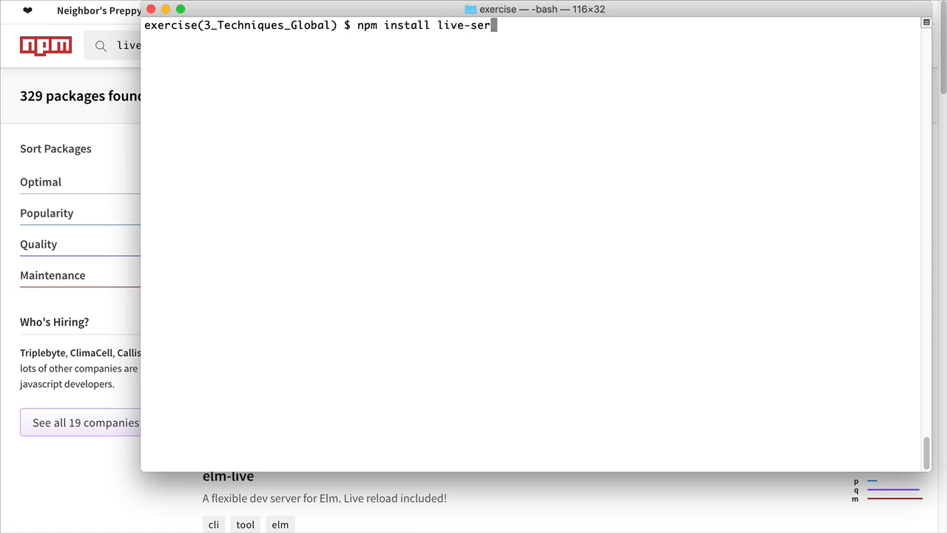
text(ver)
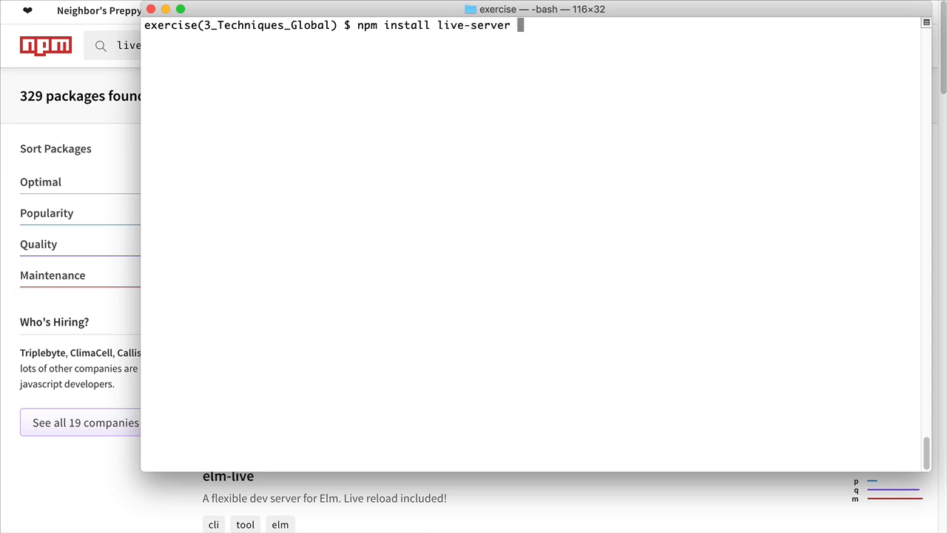
text(-)
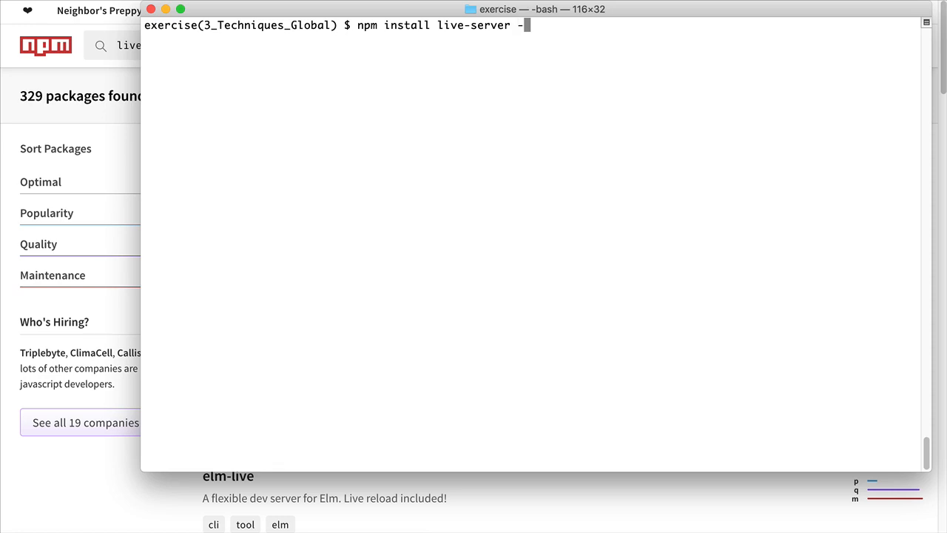
text(g)
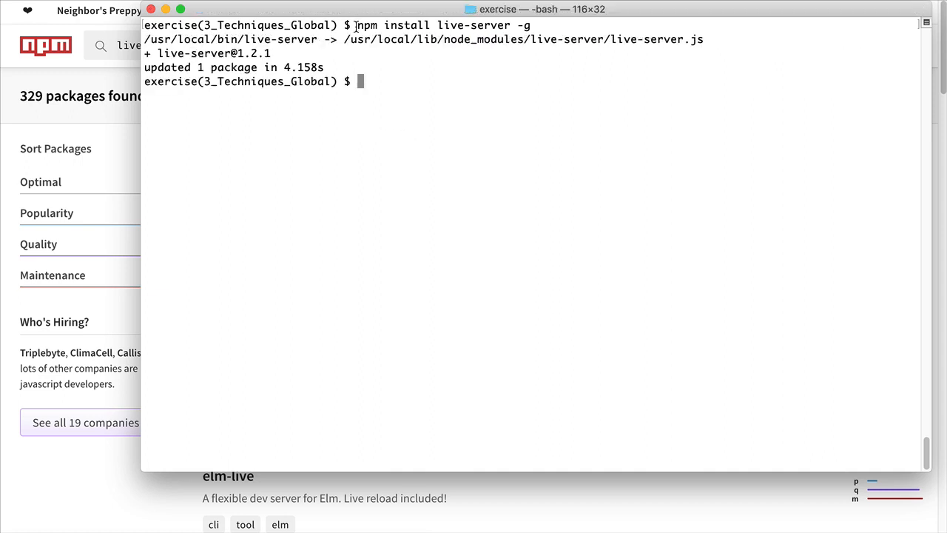
text(sudo)
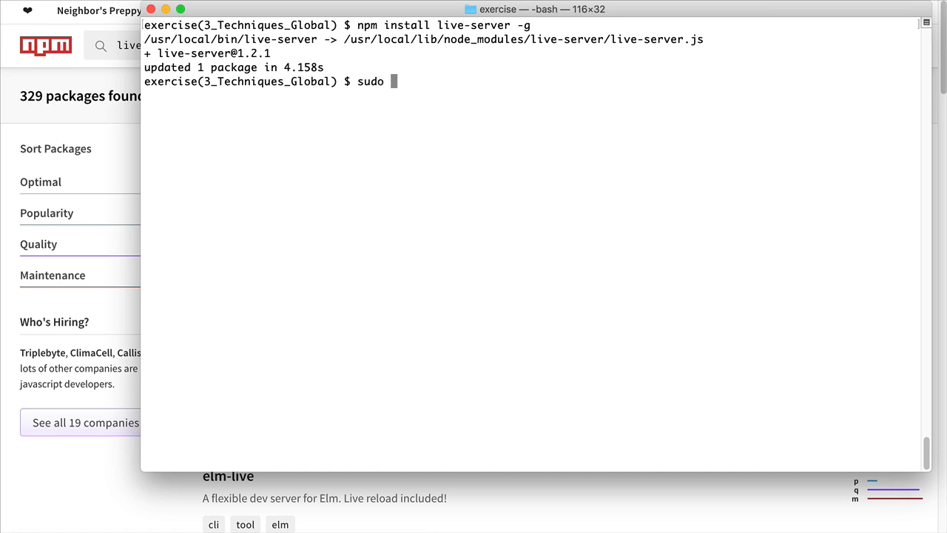
text(npm instl)
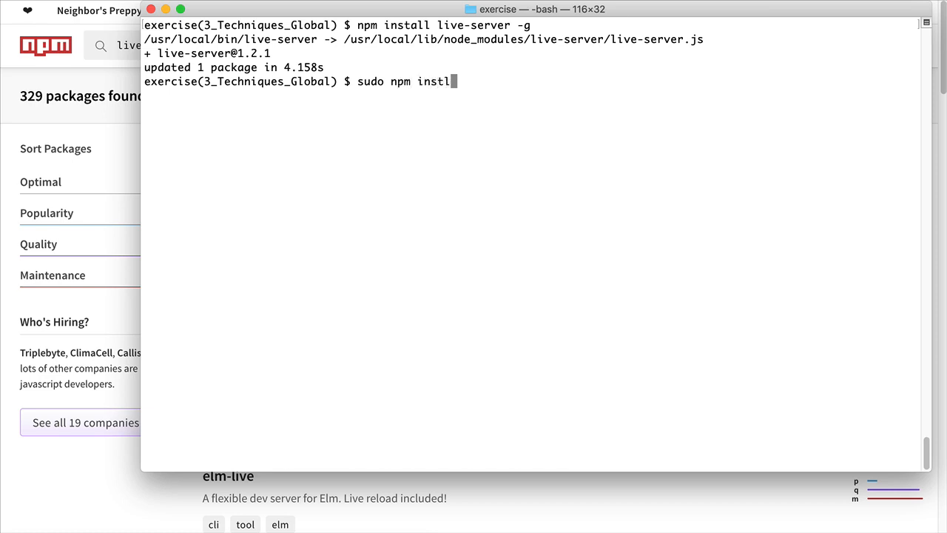
text(all live)
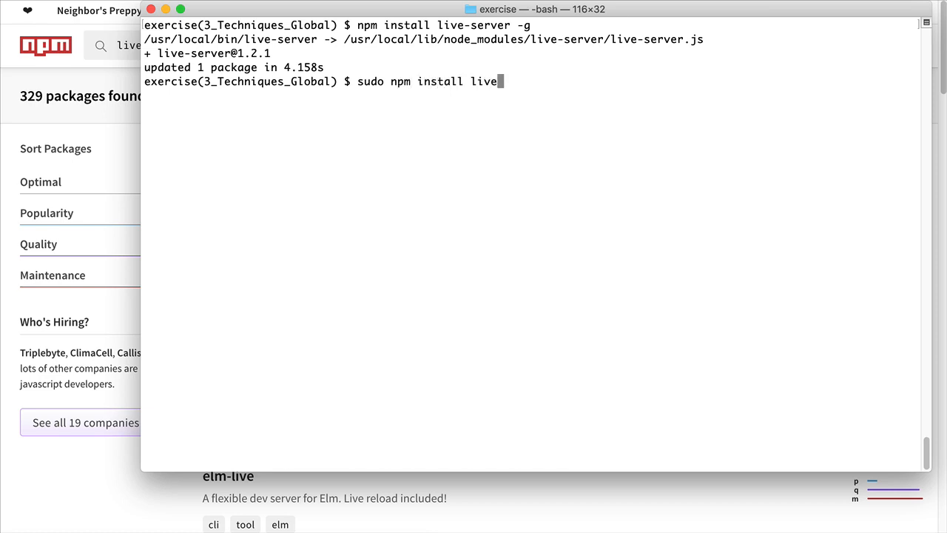
text(-server)
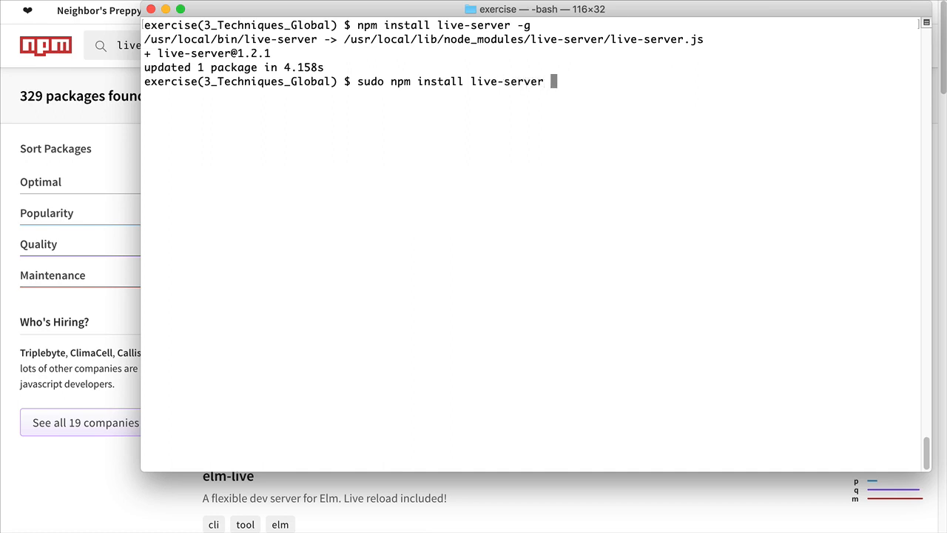
text(-g)
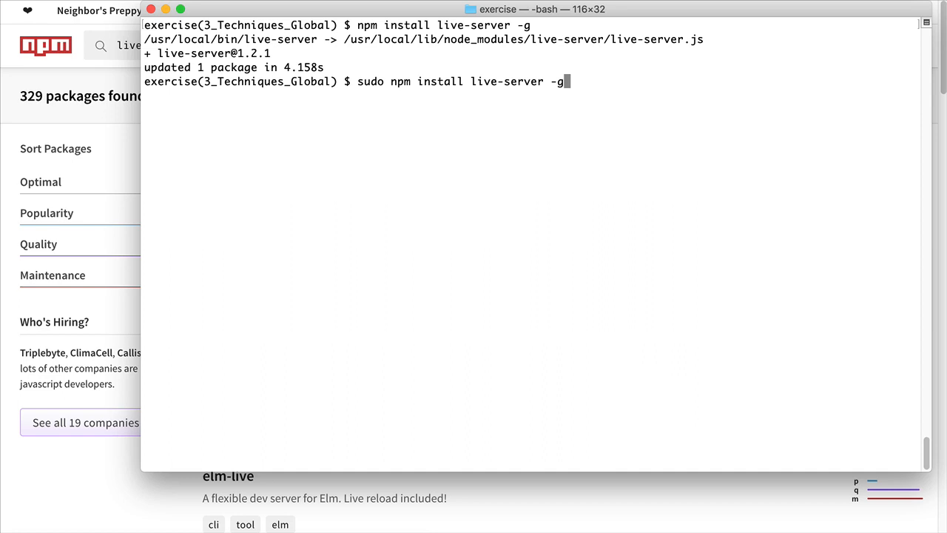
key(Backspace)
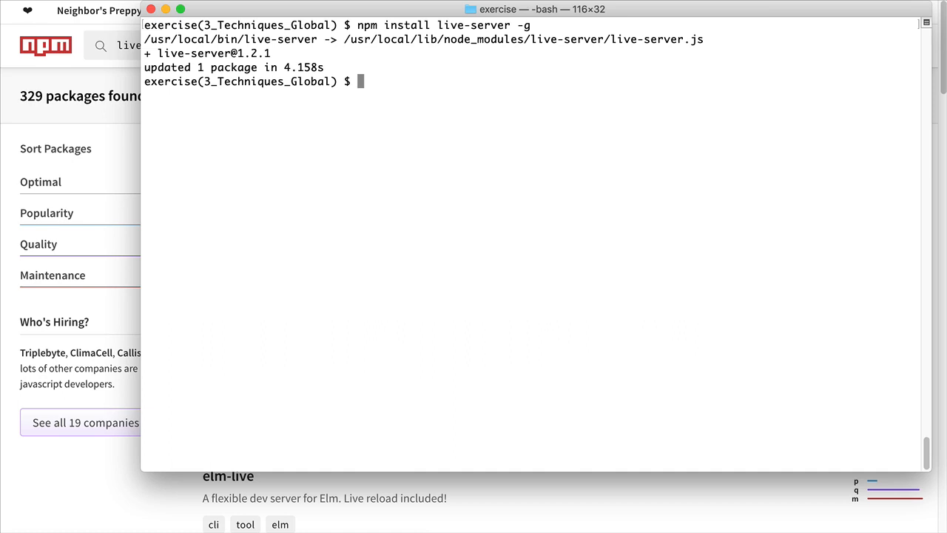
Step: Check the current directory and its files with pwd and ls, then cd
text(p)
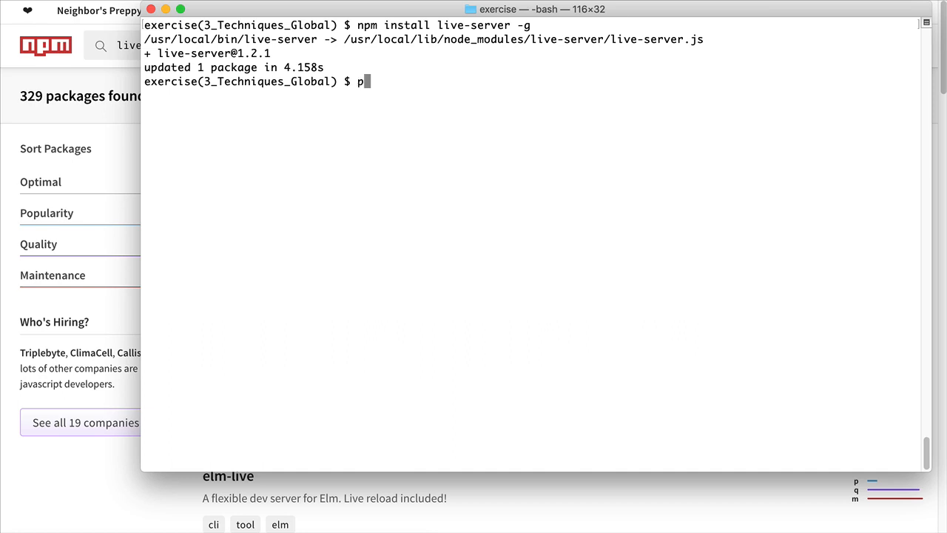
text(wd)
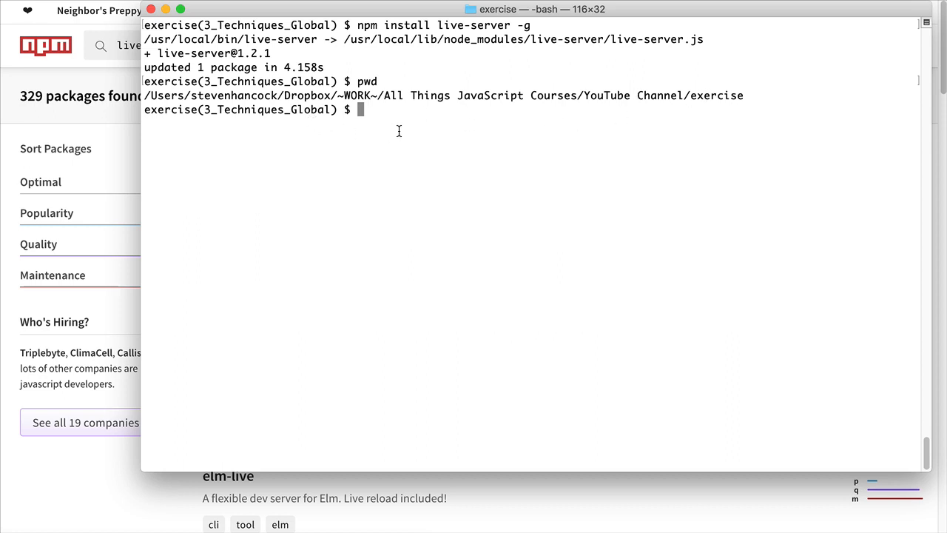
text(ls)
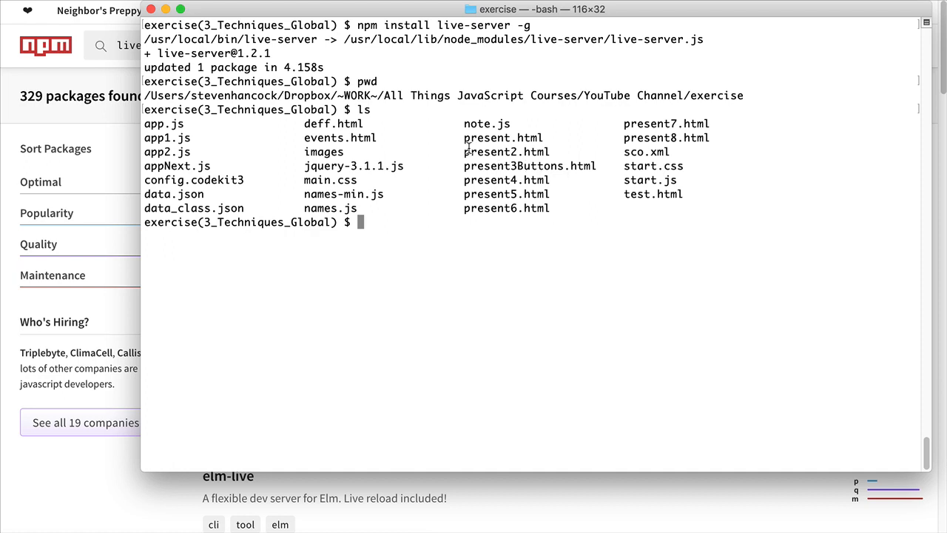
mouse_move(481, 140)
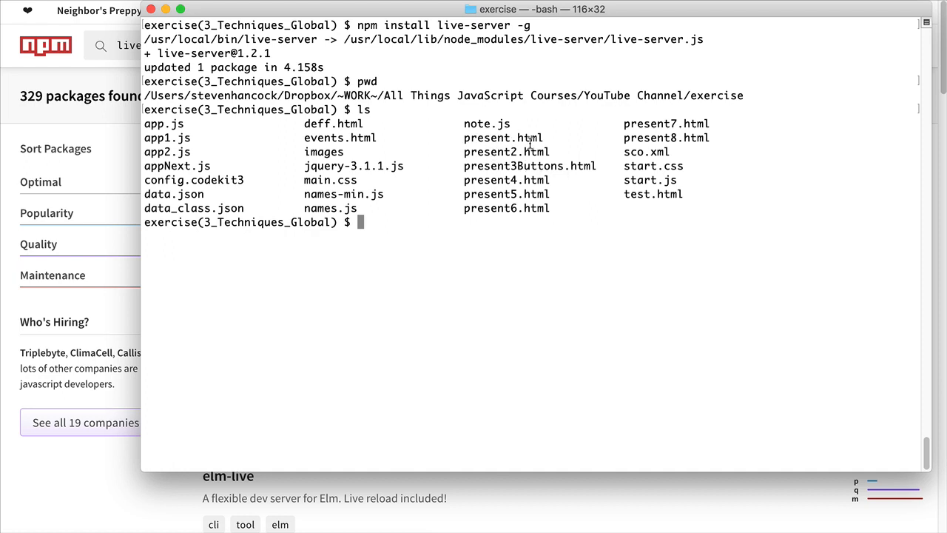
mouse_move(379, 271)
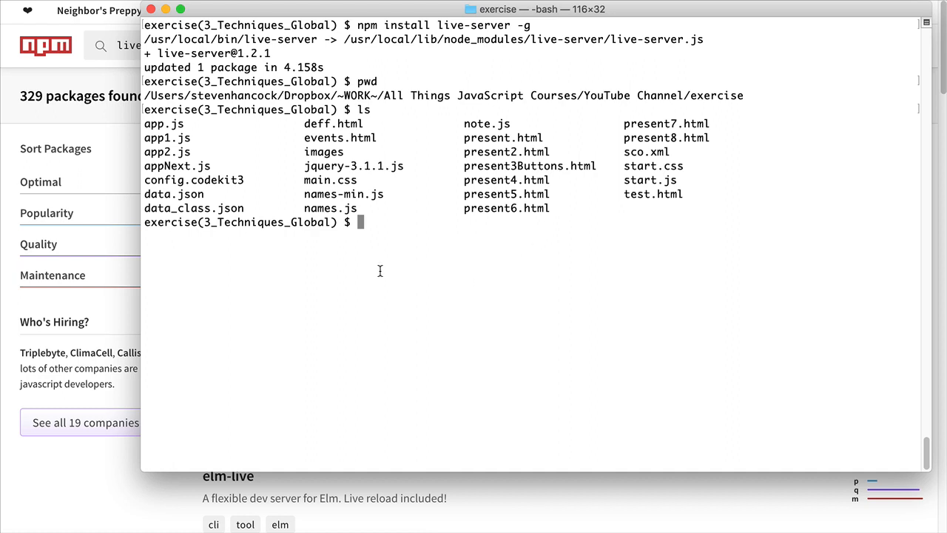
mouse_move(326, 243)
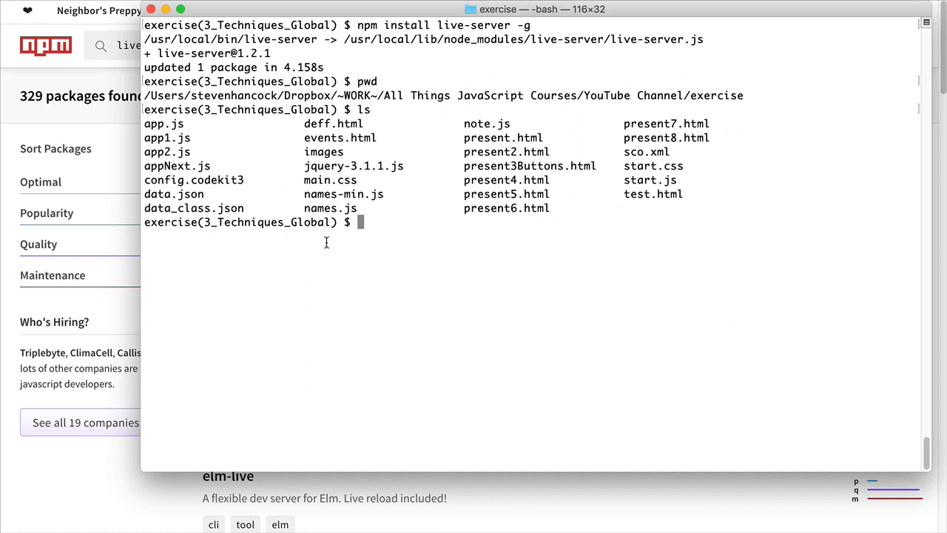
mouse_move(467, 299)
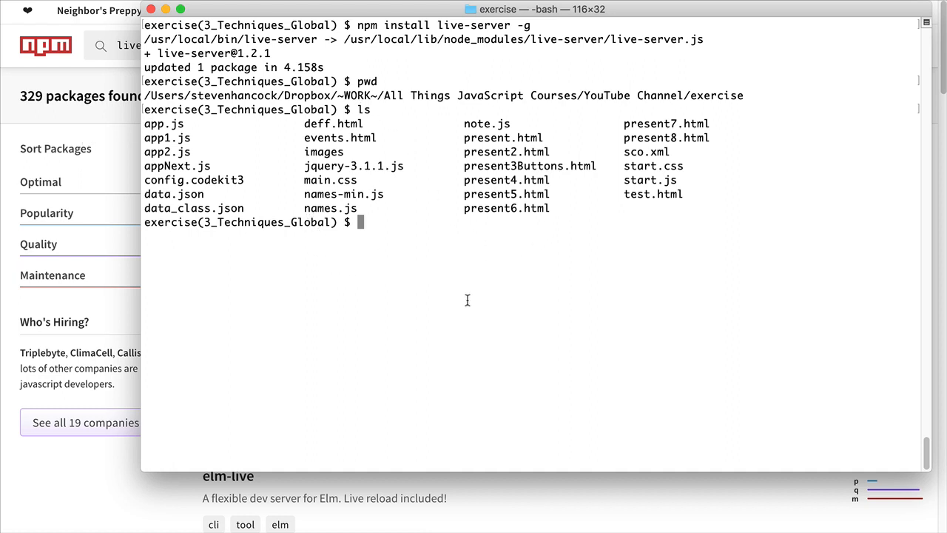
mouse_move(149, 130)
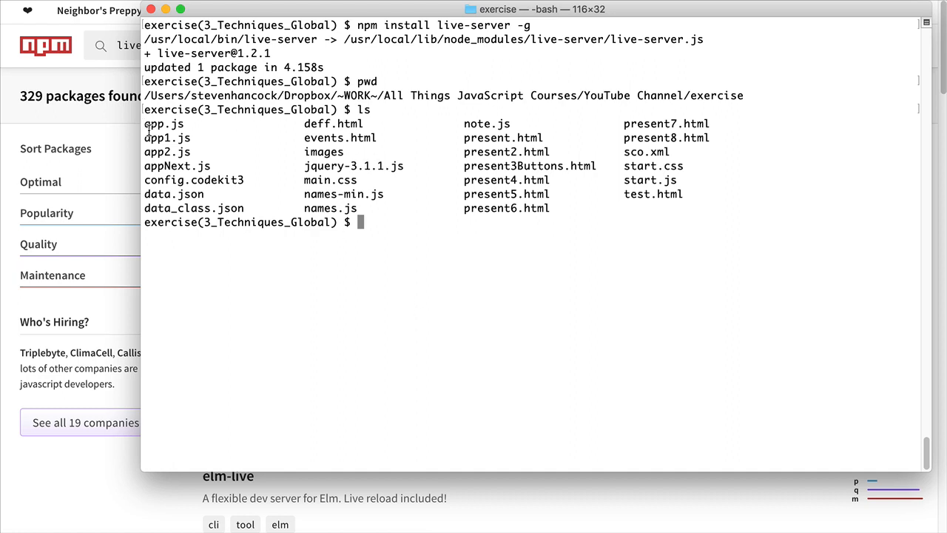
text(c)
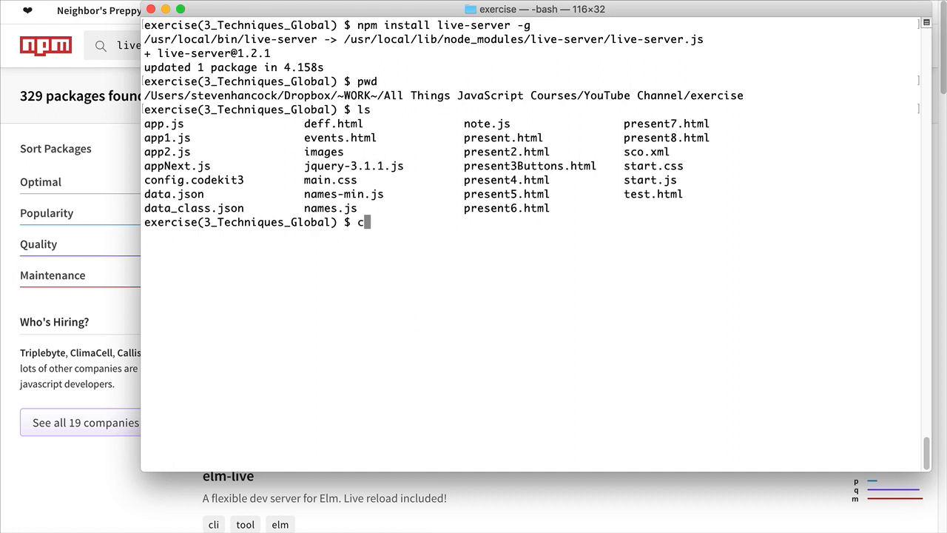
text(d /)
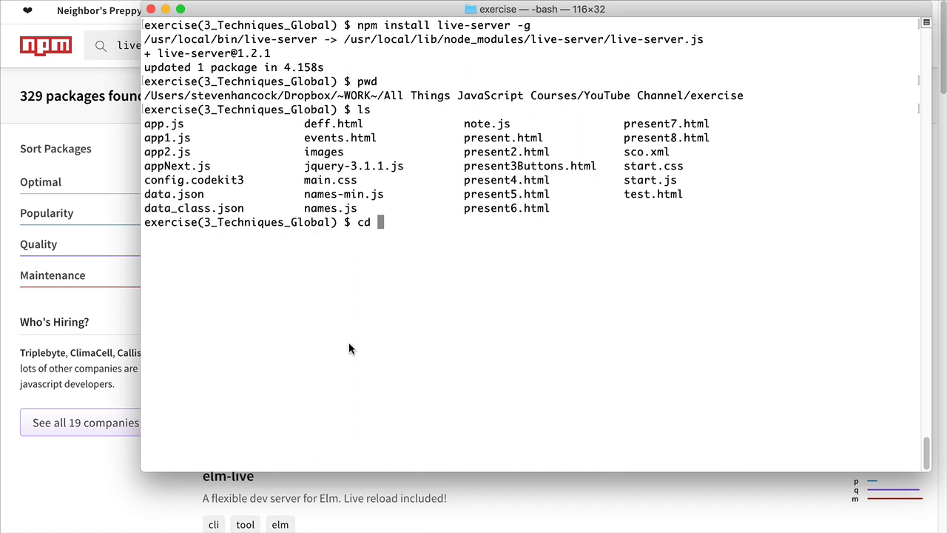
mouse_move(382, 235)
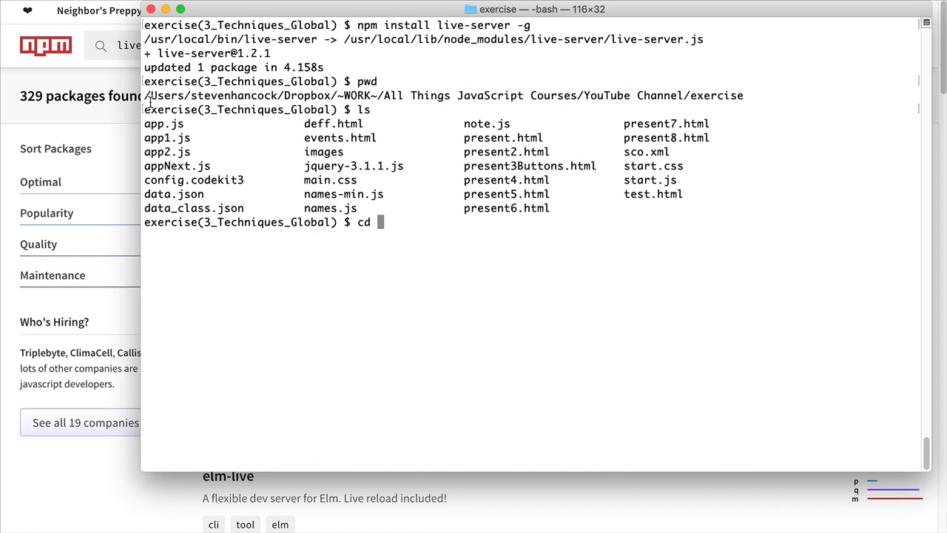
mouse_move(622, 259)
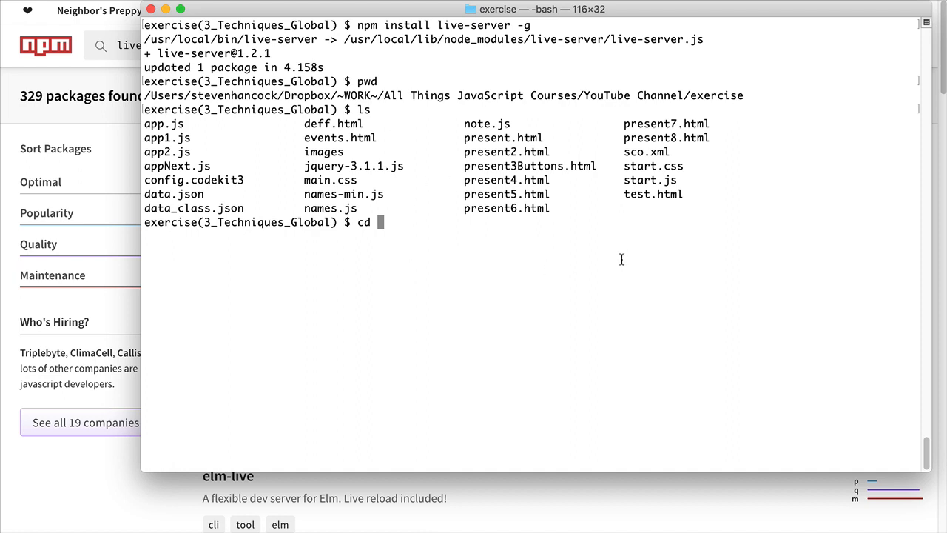
mouse_move(449, 272)
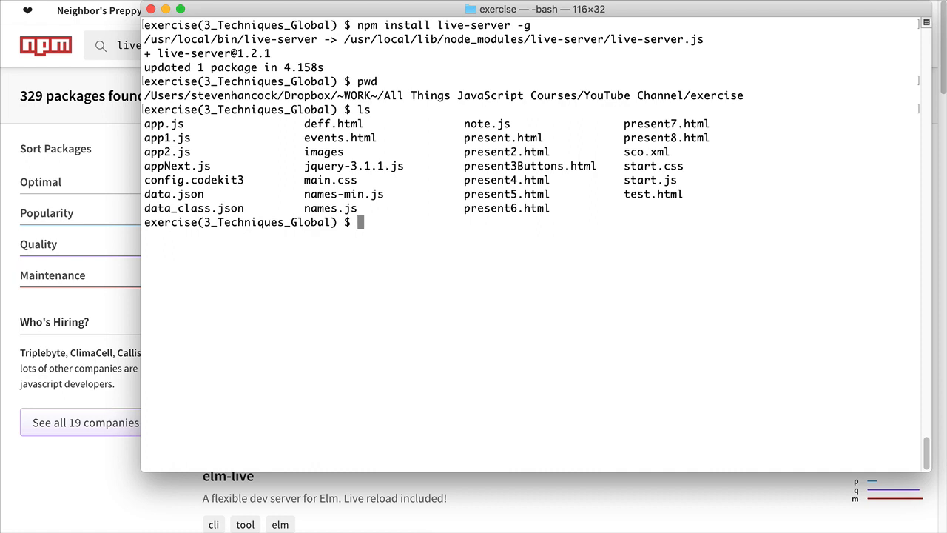
Step: Launch live-server from the exercise project folder
text(live)
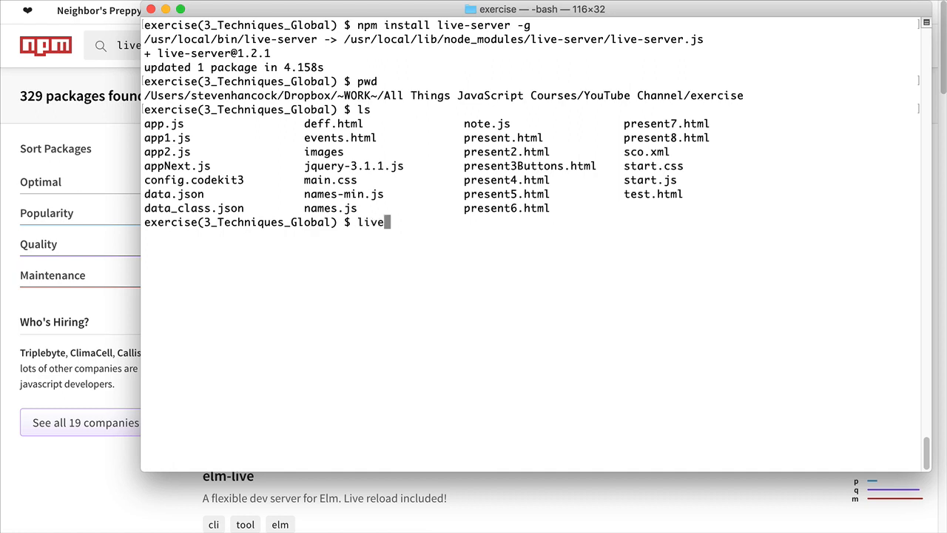
text(-s)
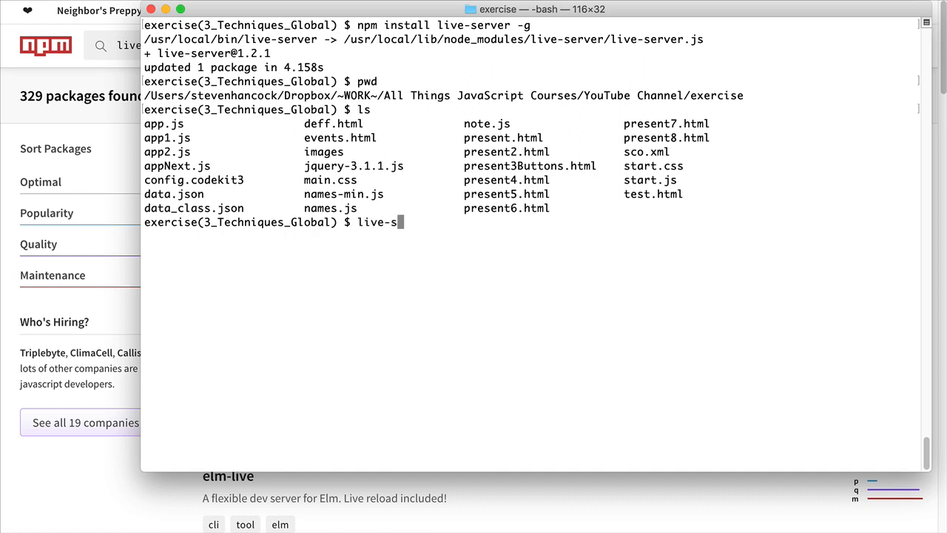
text(erver)
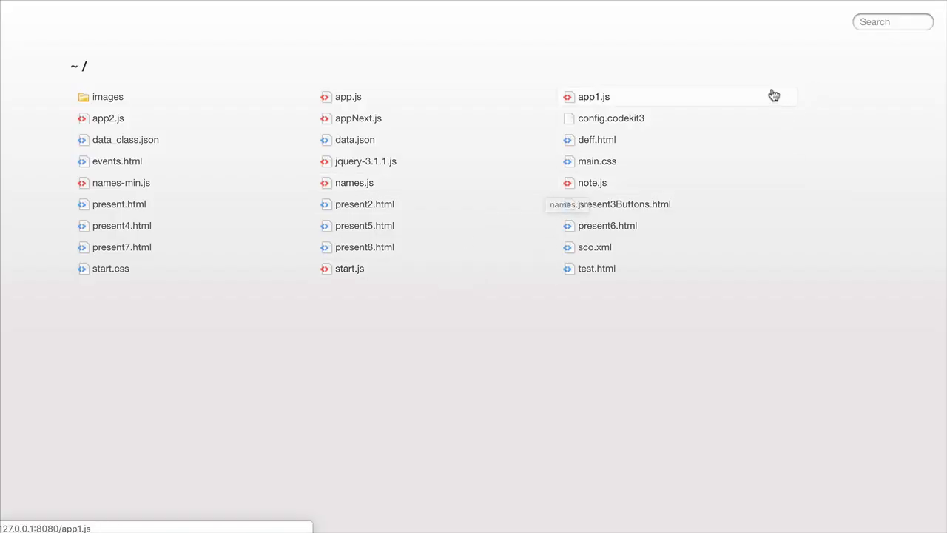
mouse_move(799, 54)
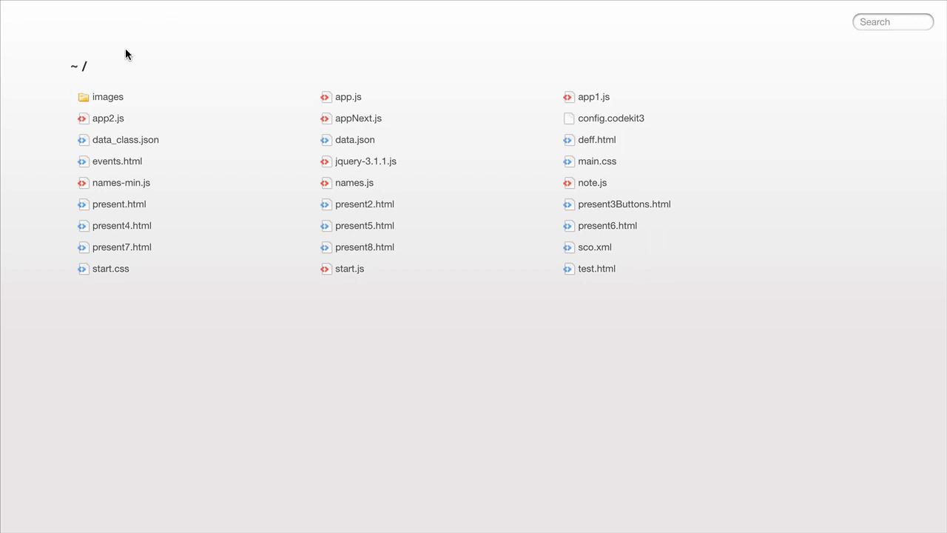
click(111, 268)
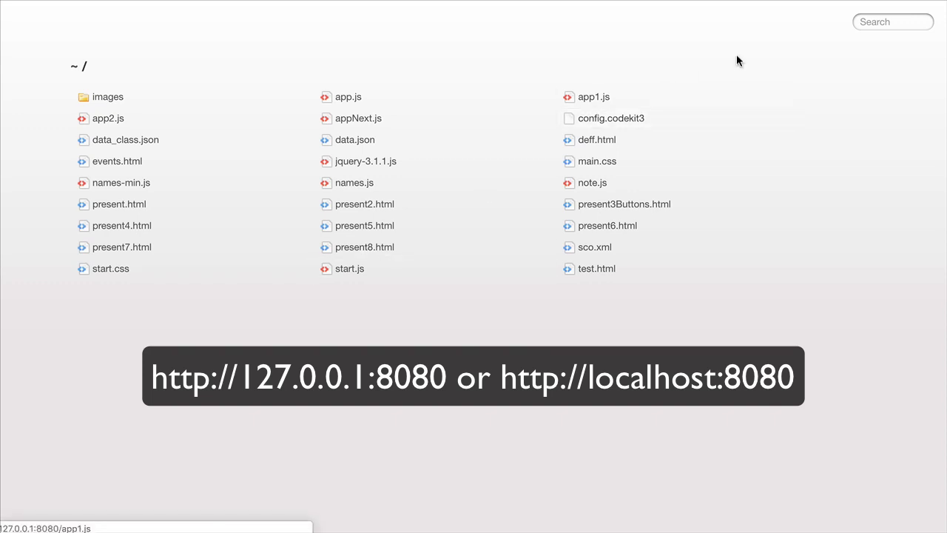
mouse_move(823, 137)
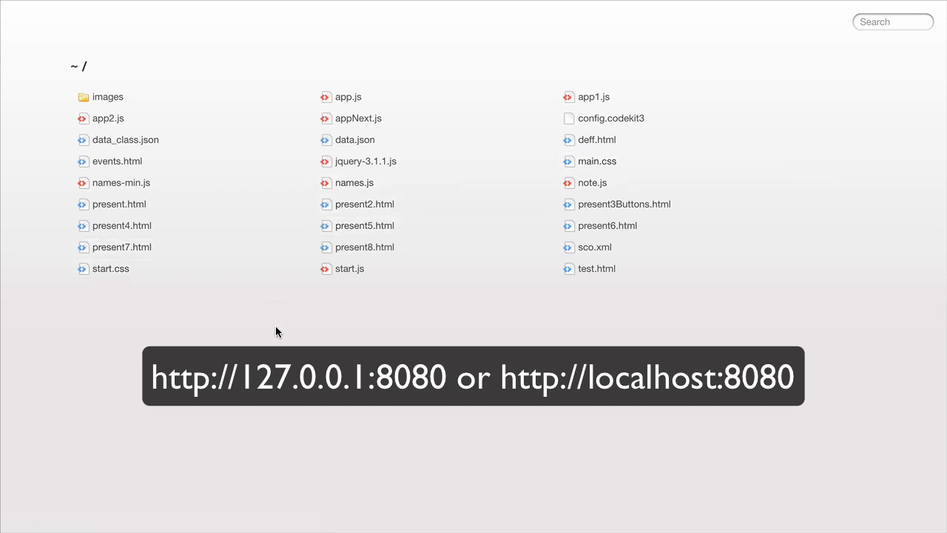
mouse_move(487, 307)
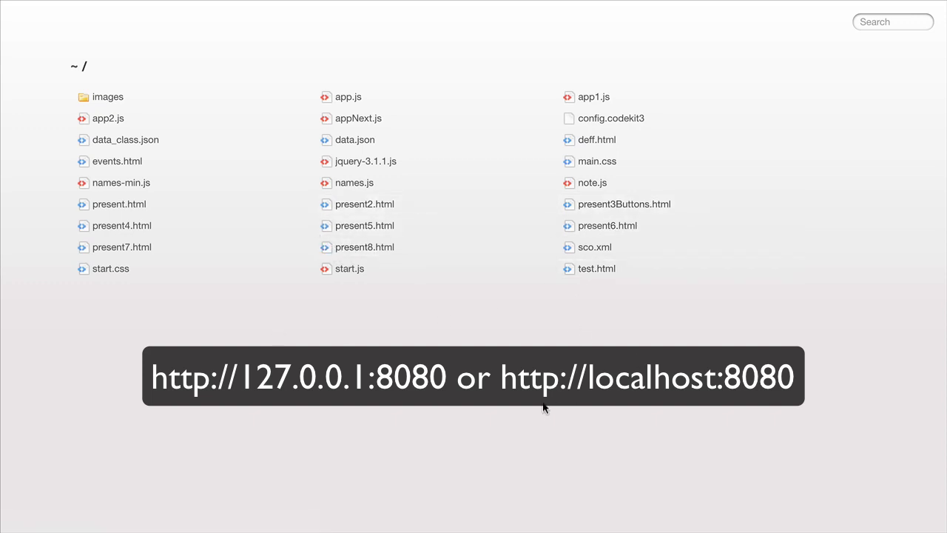
mouse_move(548, 411)
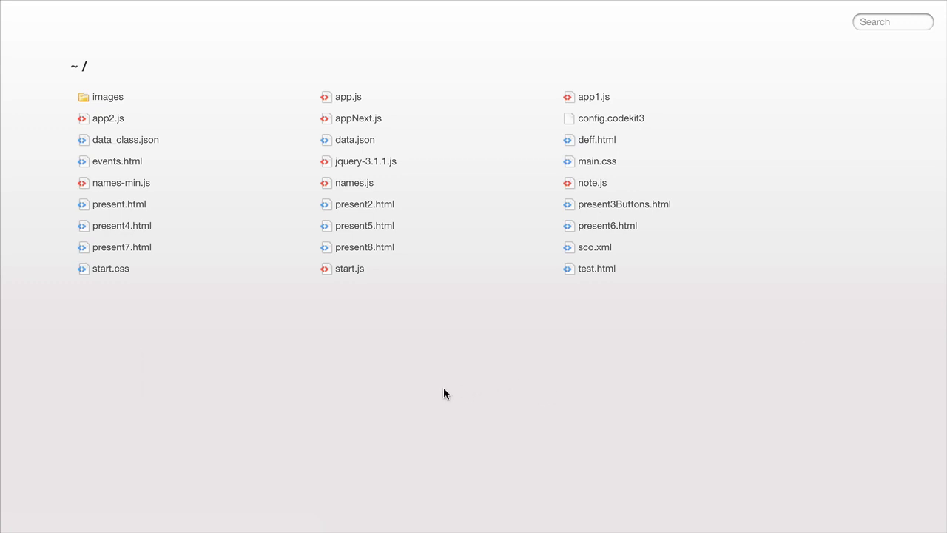
mouse_move(457, 196)
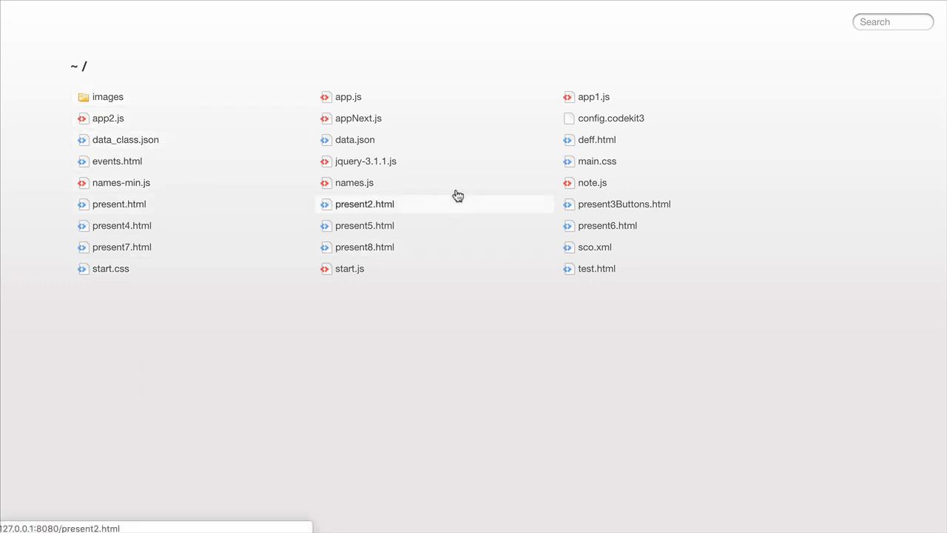
mouse_move(593, 96)
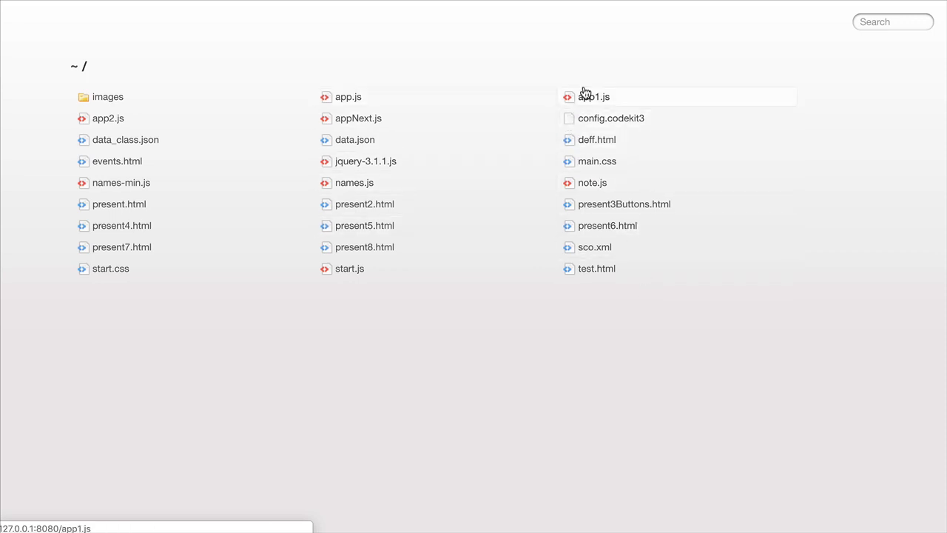
mouse_move(277, 368)
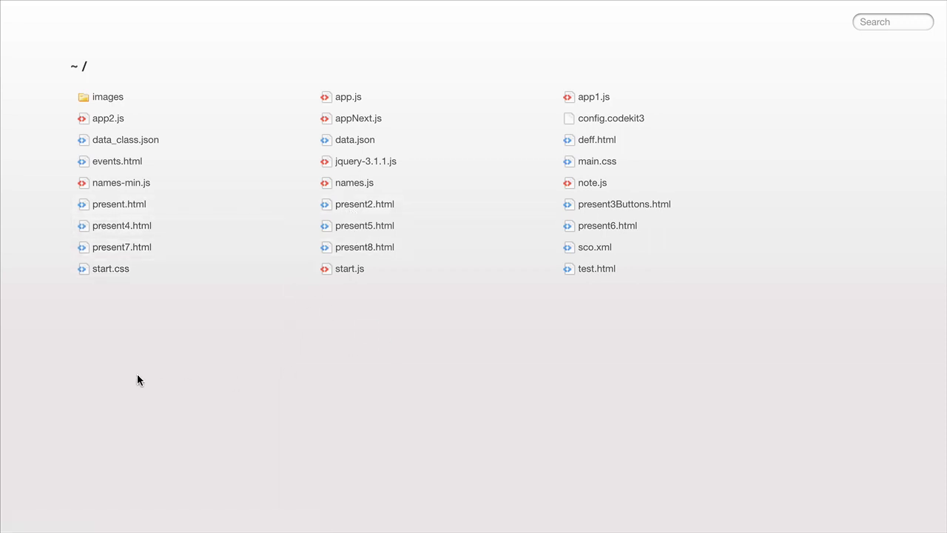
mouse_move(121, 246)
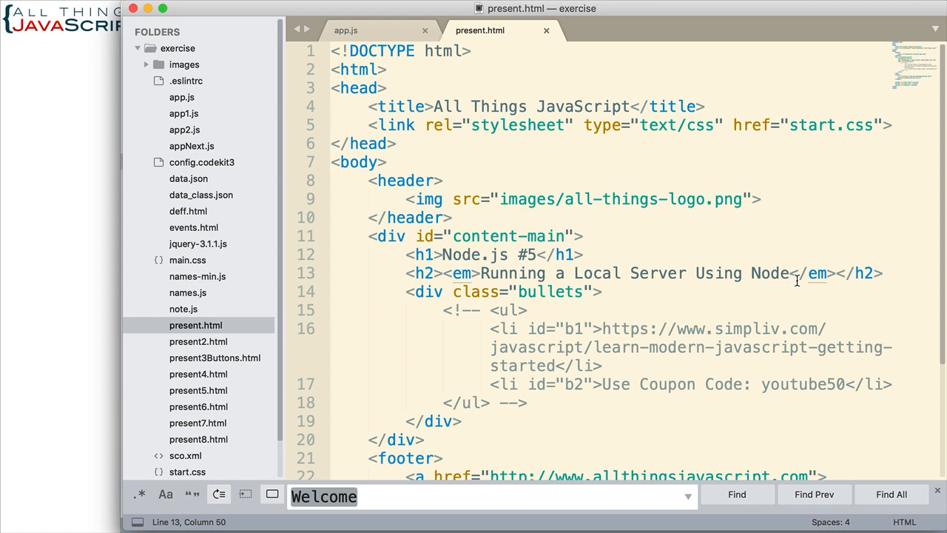
Step: Add an exclamation mark to the present.html h2 heading and save the file
text(!)
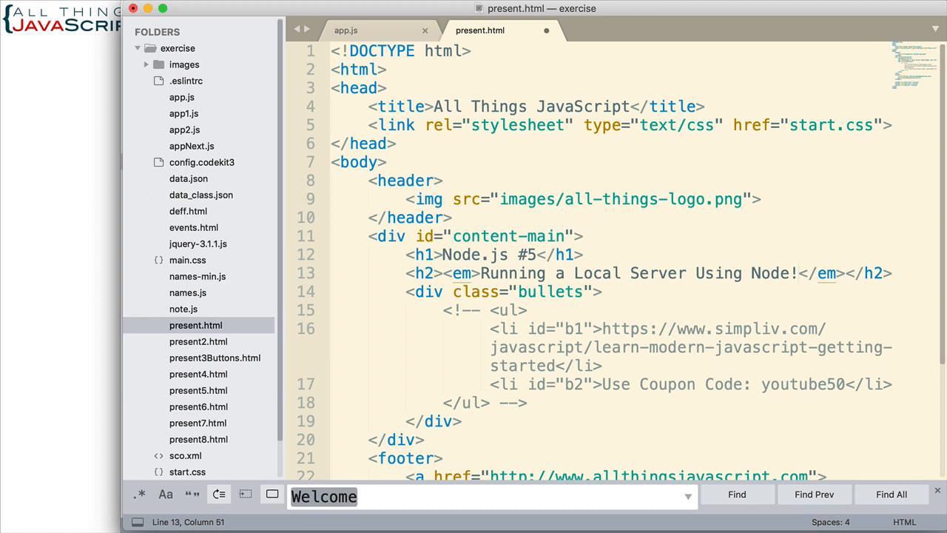
key(cmd+s)
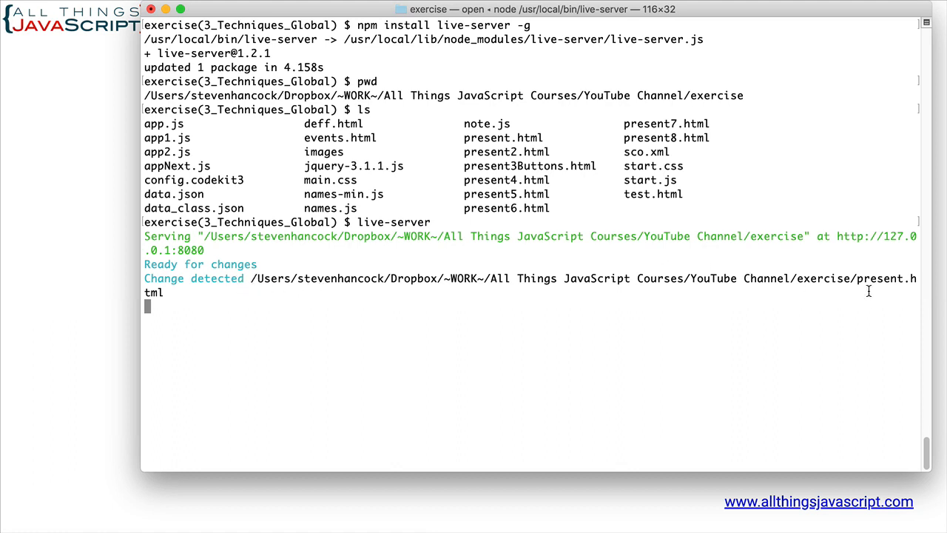
mouse_move(168, 296)
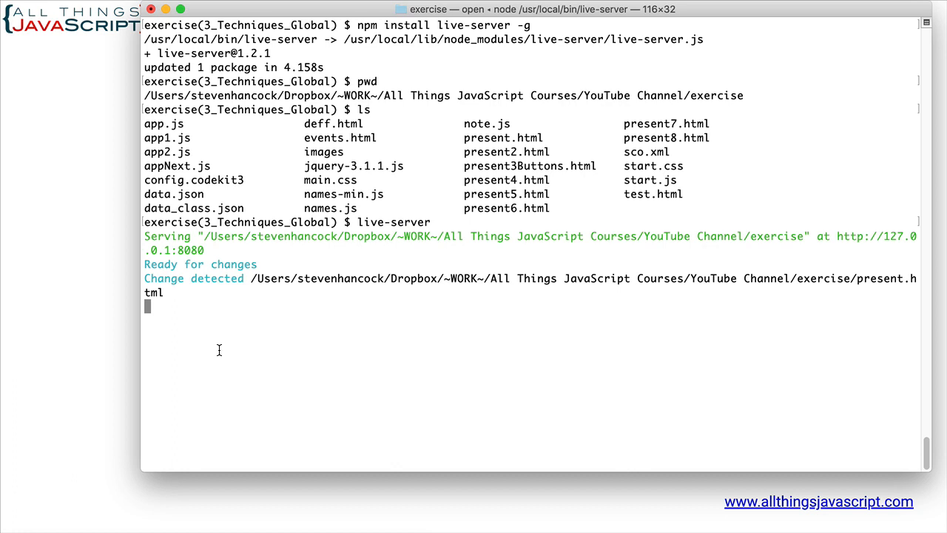
Step: Stop live-server with Ctrl+C and retype live-server at the new prompt
key(ctrl+c)
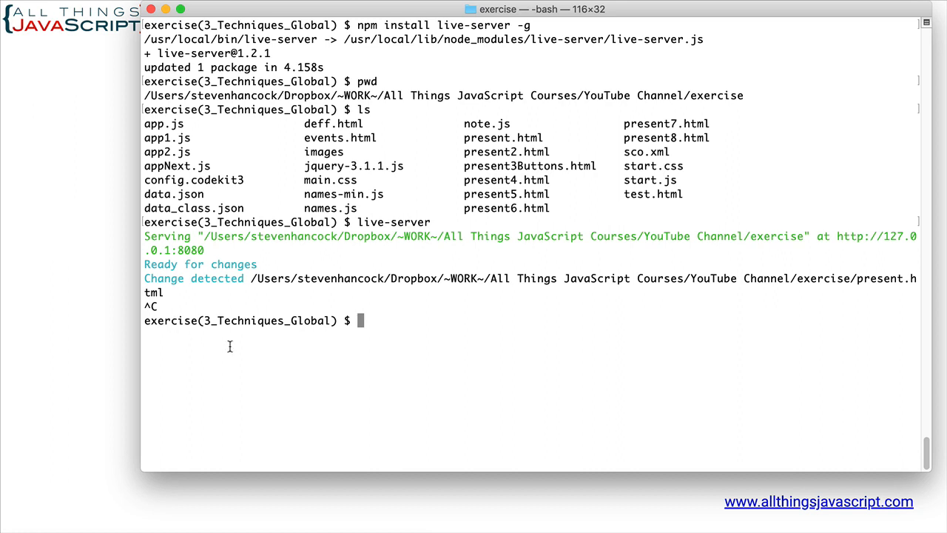
mouse_move(420, 312)
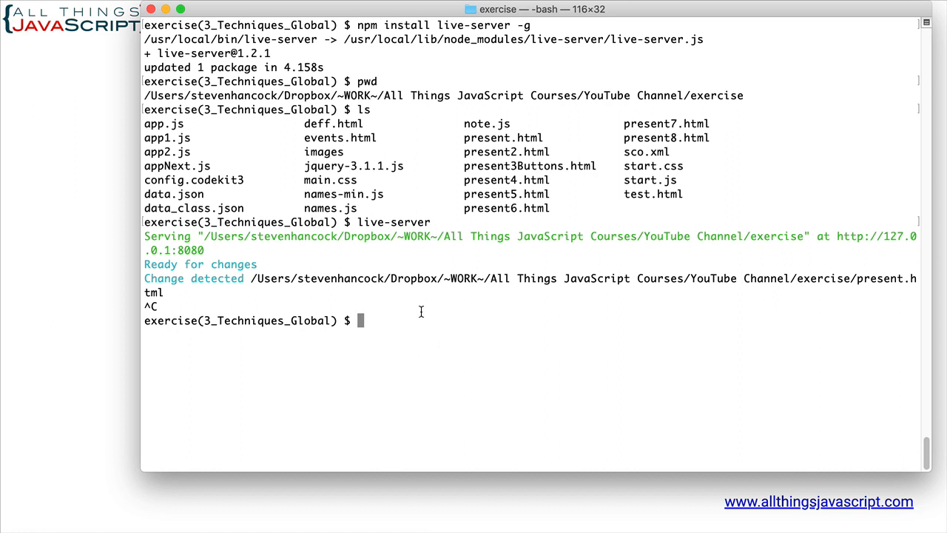
text(live)
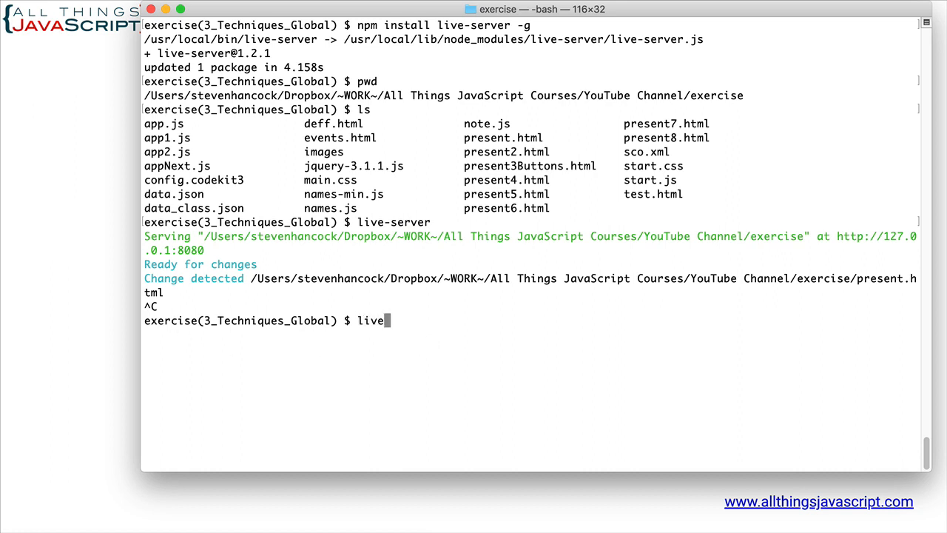
text(-server)
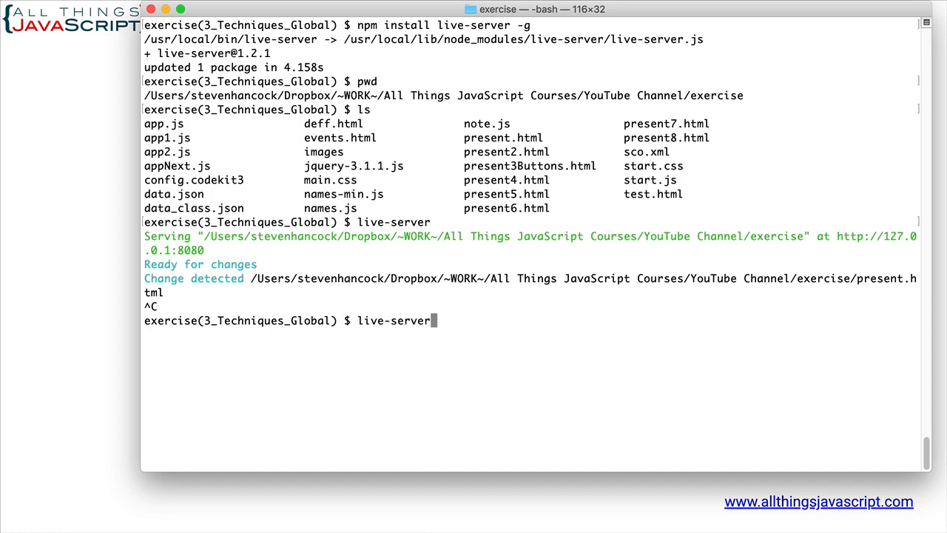